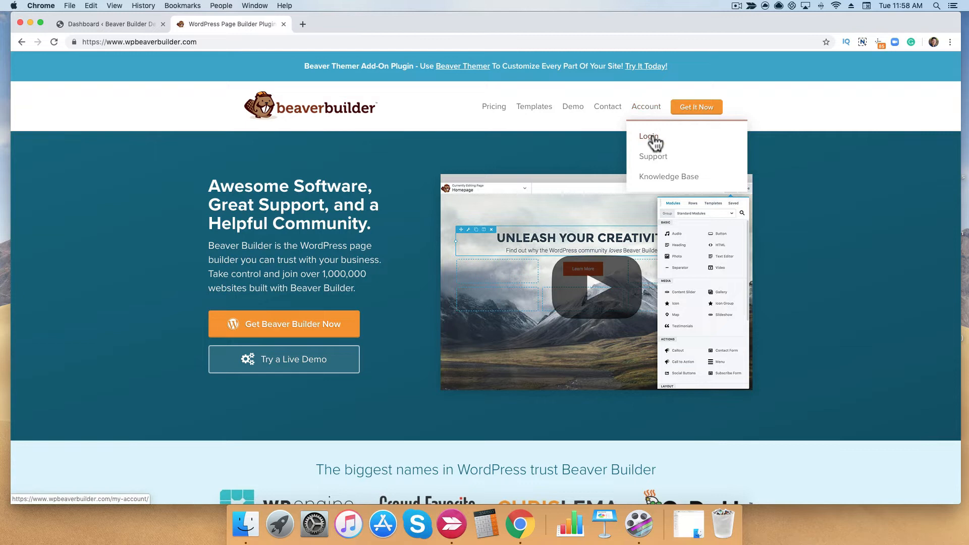
- Log in to the Beaver Builder account from the Account login page
{"action": "left_click", "coordinate": [648, 135]}
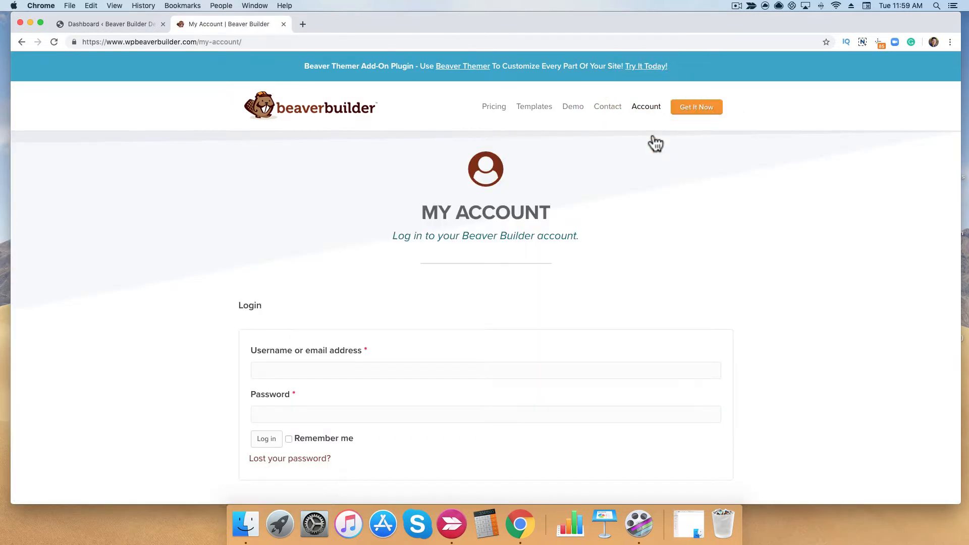
{"action": "left_click", "coordinate": [266, 438]}
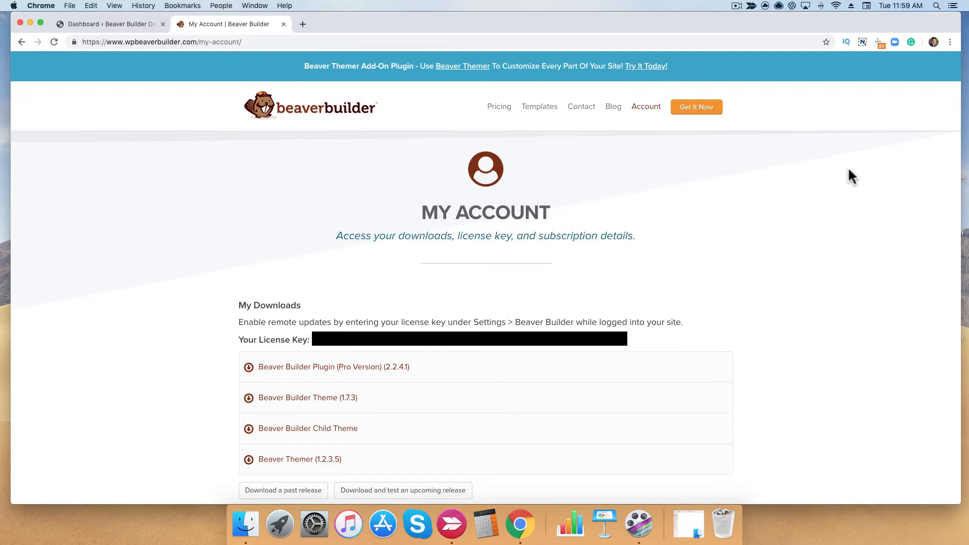
- Download the Beaver Builder Plugin (Pro Version) zip from My Downloads, then return to the WordPress dashboard
{"action": "left_click", "coordinate": [311, 371]}
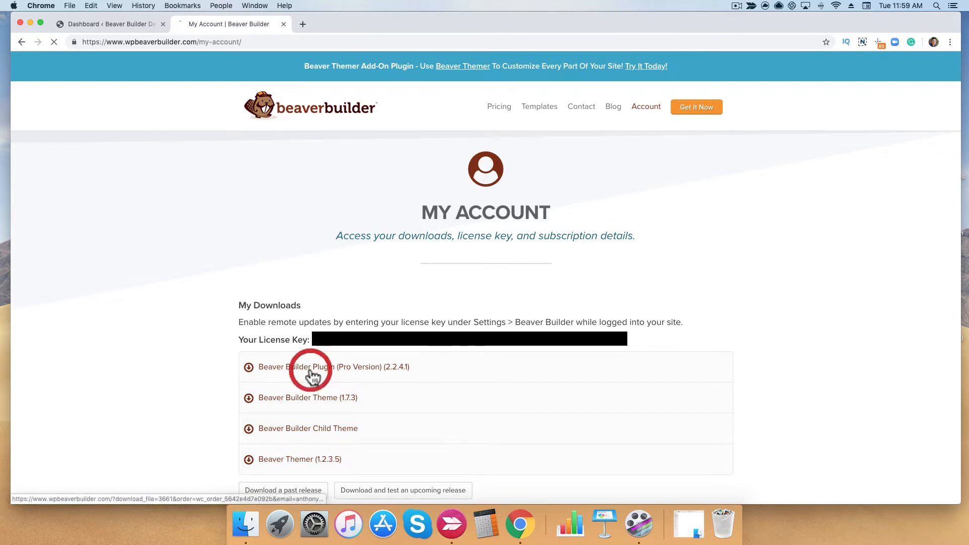
{"action": "left_click", "coordinate": [308, 366]}
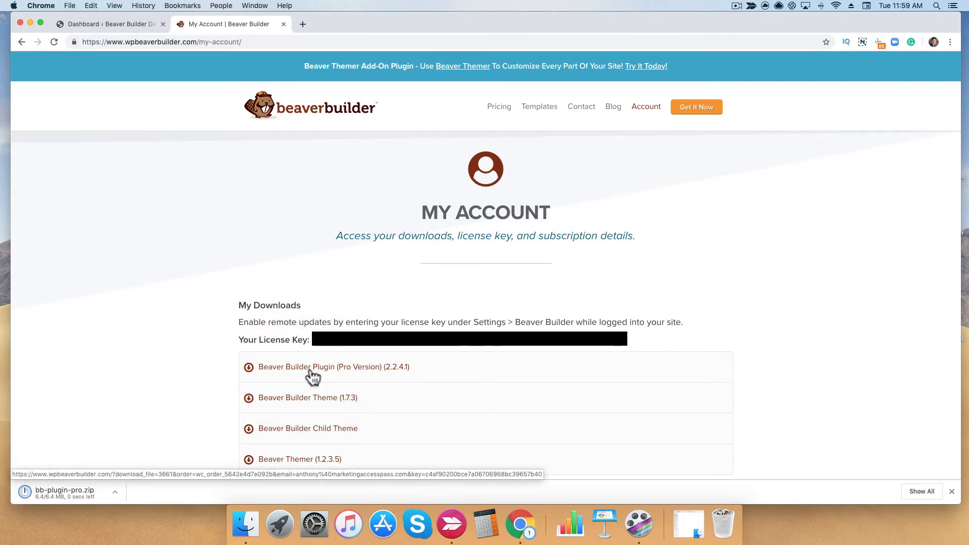
{"action": "left_click", "coordinate": [105, 24]}
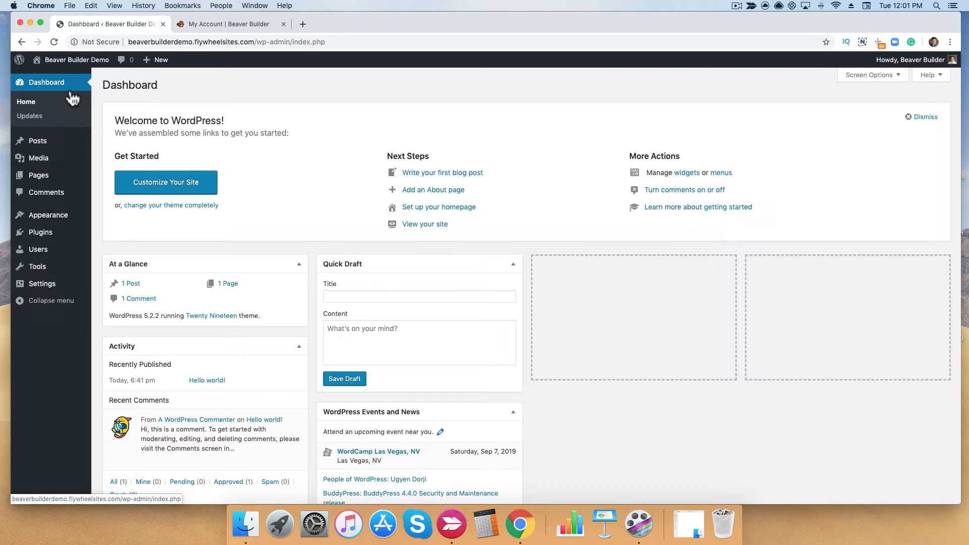
{"action": "mouse_move", "coordinate": [40, 232]}
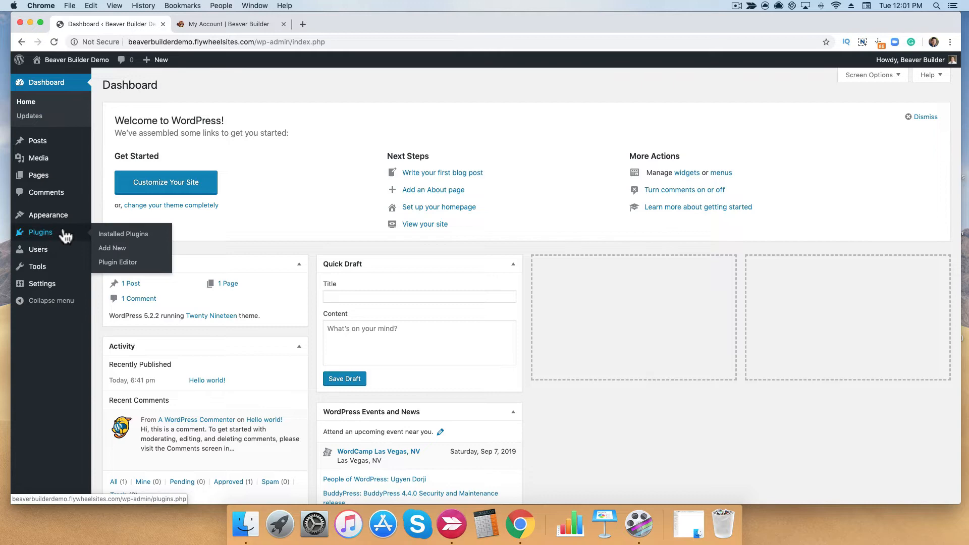
- Open the Plugins > Add New upload form and its file chooser
{"action": "left_click", "coordinate": [113, 247]}
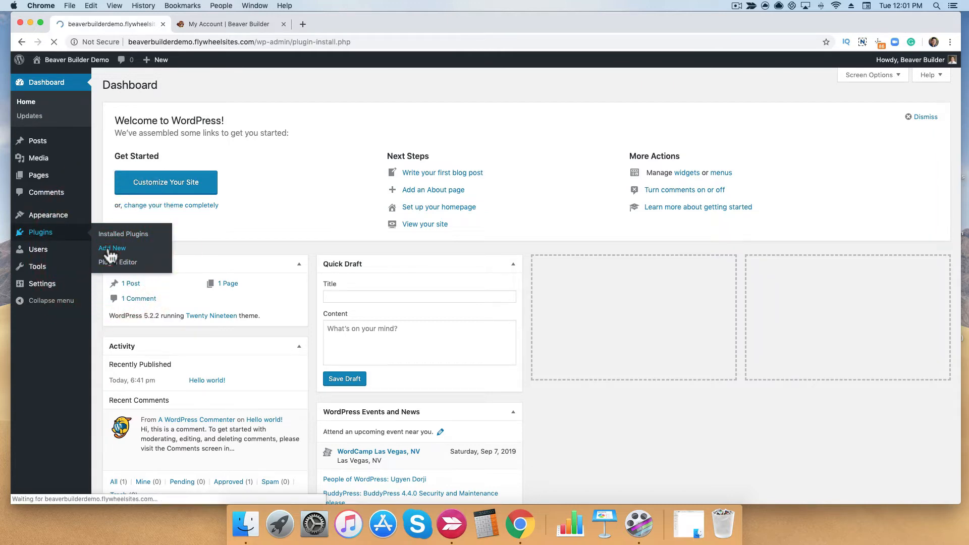
{"action": "left_click", "coordinate": [112, 248]}
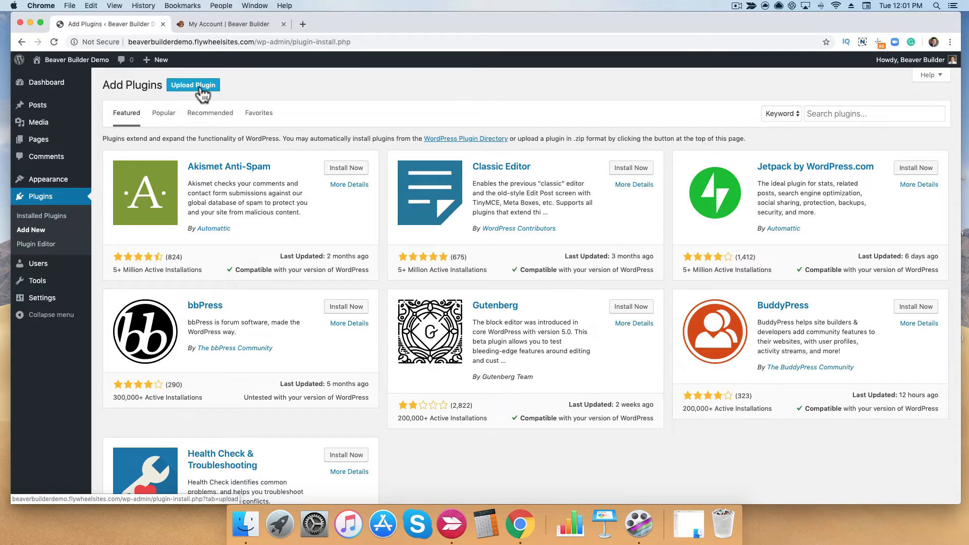
{"action": "left_click", "coordinate": [193, 85]}
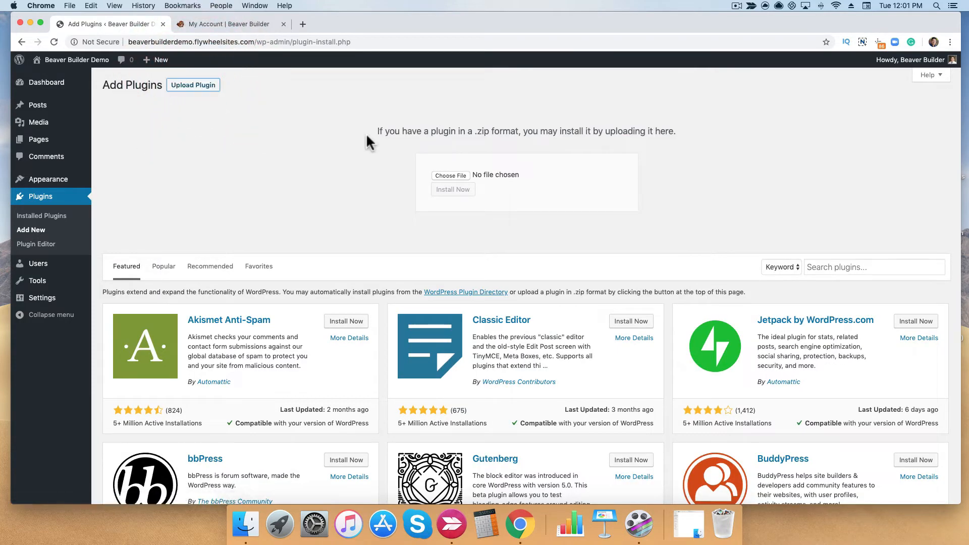
{"action": "left_click", "coordinate": [451, 175]}
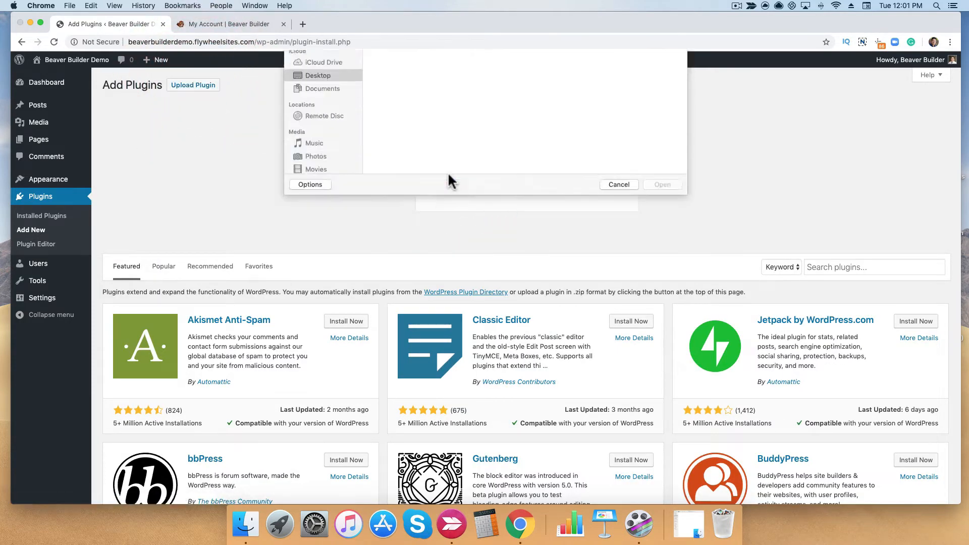
- Attach bb-plugin-pro.zip from Downloads and start installing it
{"action": "left_click", "coordinate": [321, 116]}
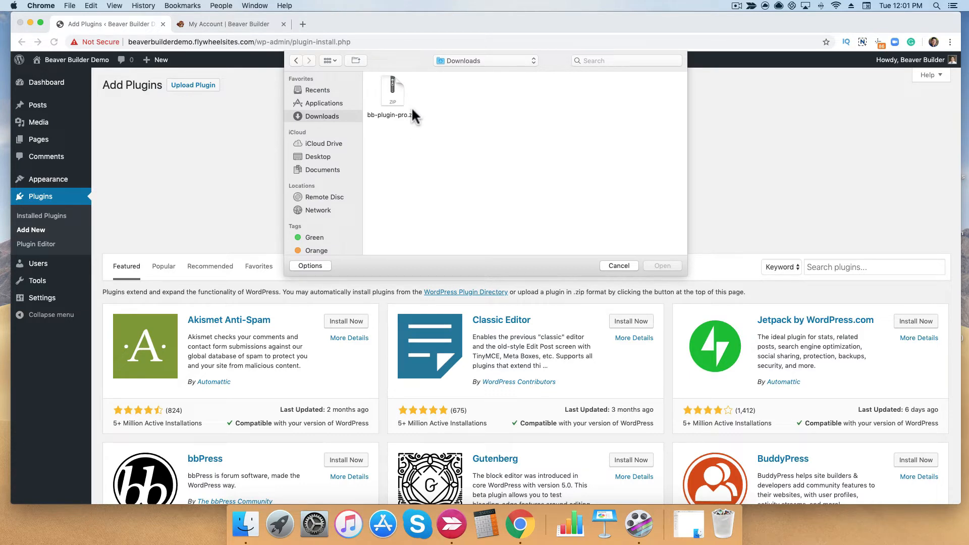
{"action": "left_click", "coordinate": [393, 93]}
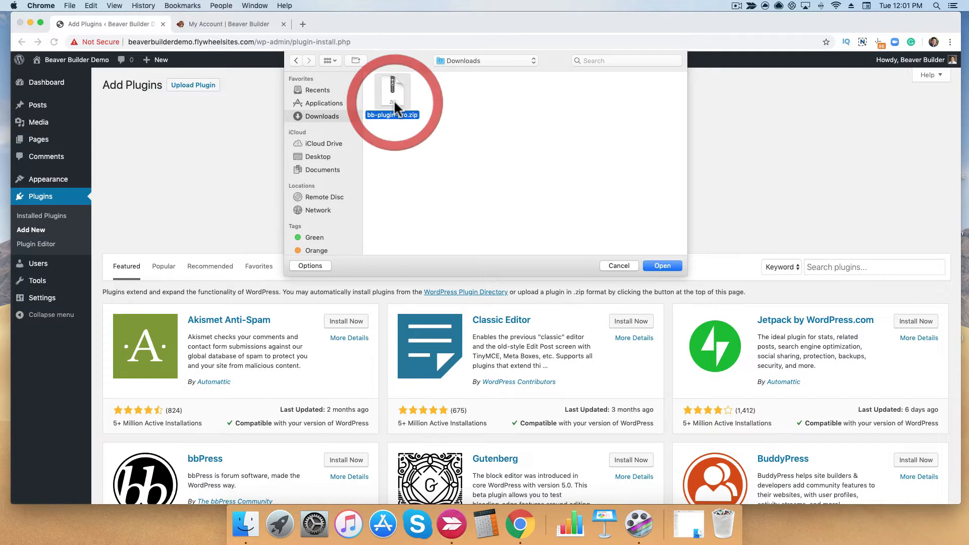
{"action": "mouse_move", "coordinate": [655, 275]}
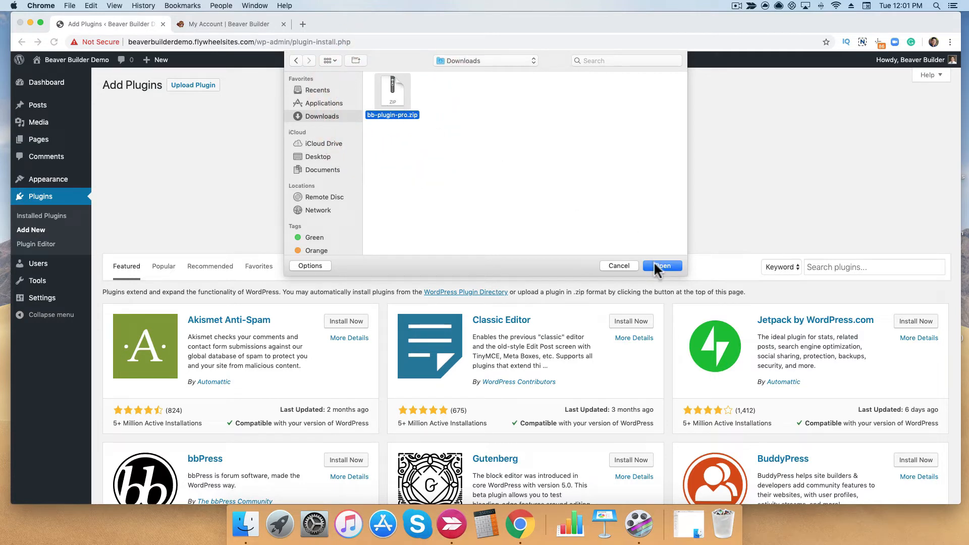
{"action": "left_click", "coordinate": [662, 265]}
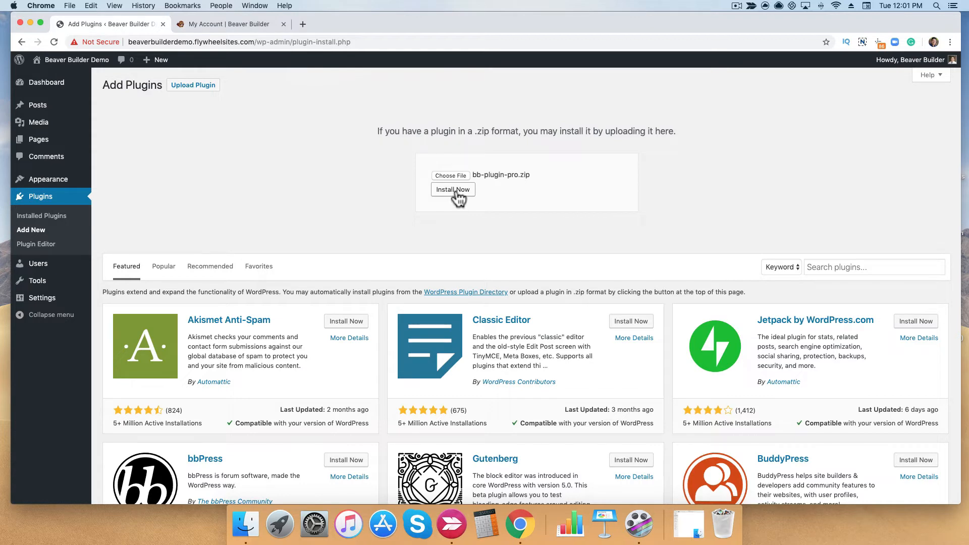
{"action": "left_click", "coordinate": [452, 189]}
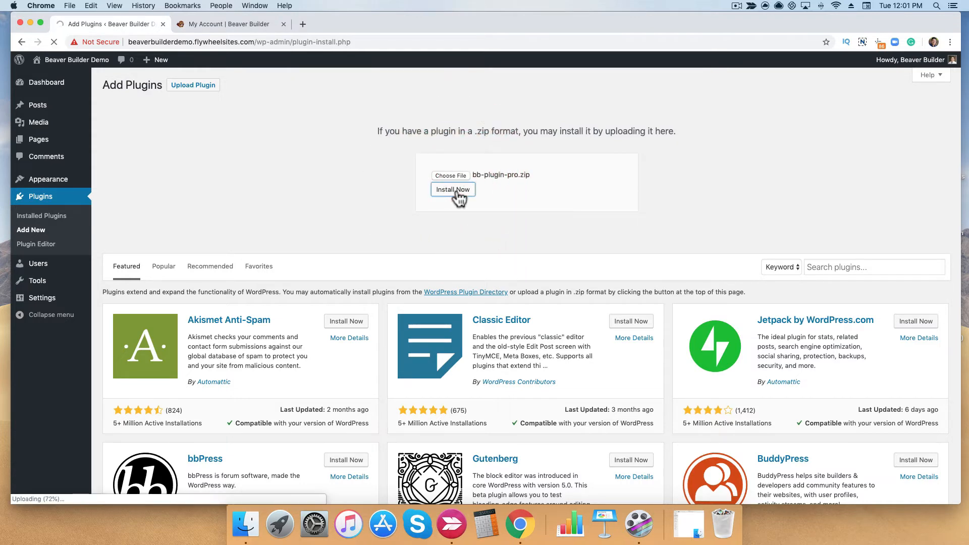
- Activate the installed Beaver Builder Pro plugin once installation finishes
{"action": "left_click", "coordinate": [452, 189]}
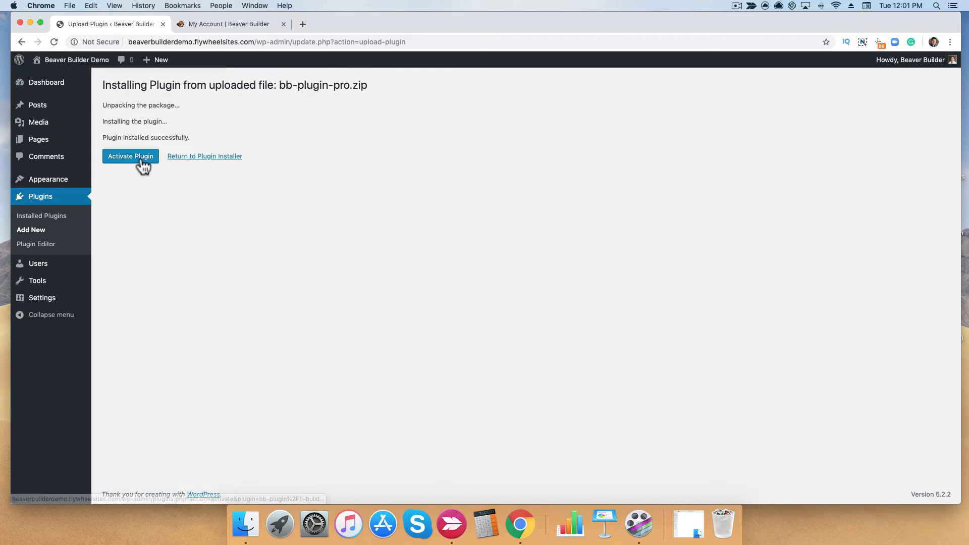
{"action": "left_click", "coordinate": [130, 155]}
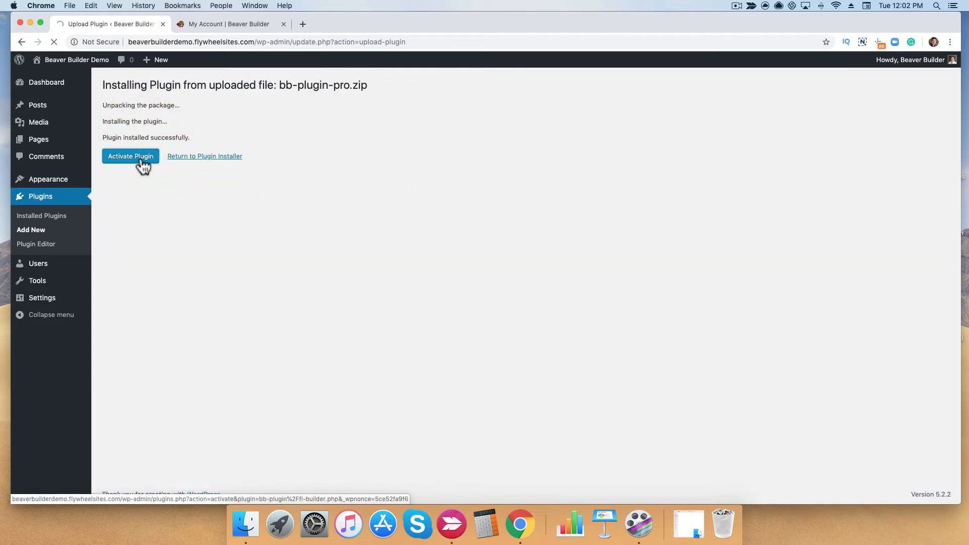
{"action": "left_click", "coordinate": [130, 156]}
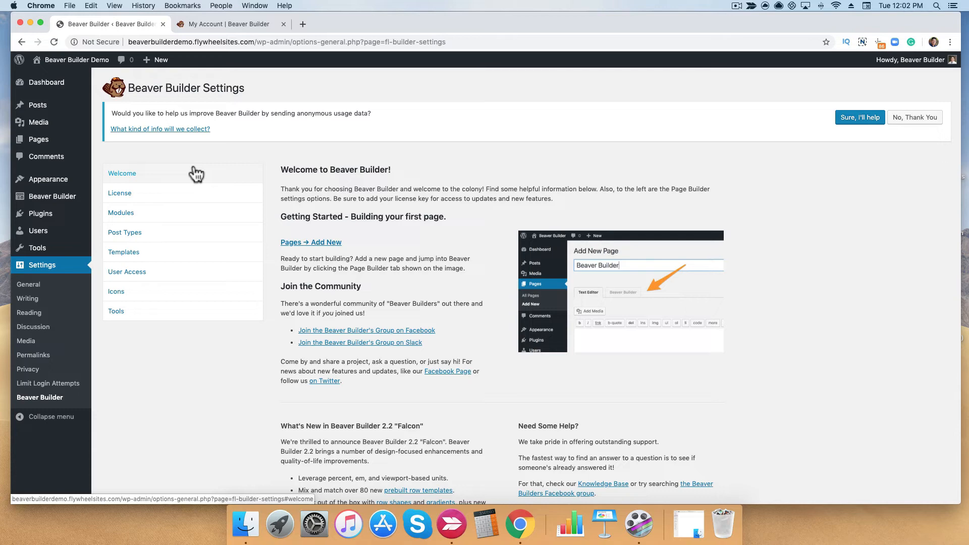
{"action": "left_click", "coordinate": [231, 23]}
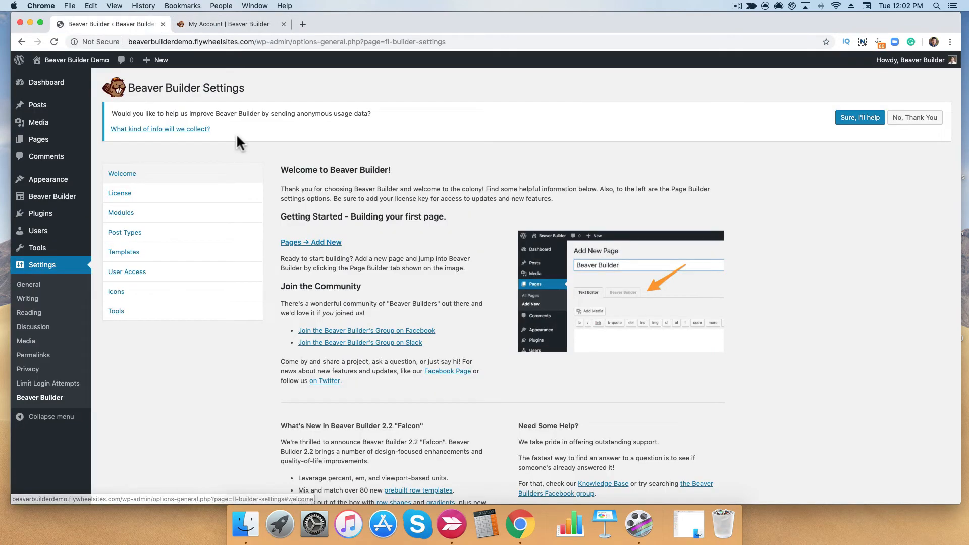
{"action": "left_click", "coordinate": [119, 193]}
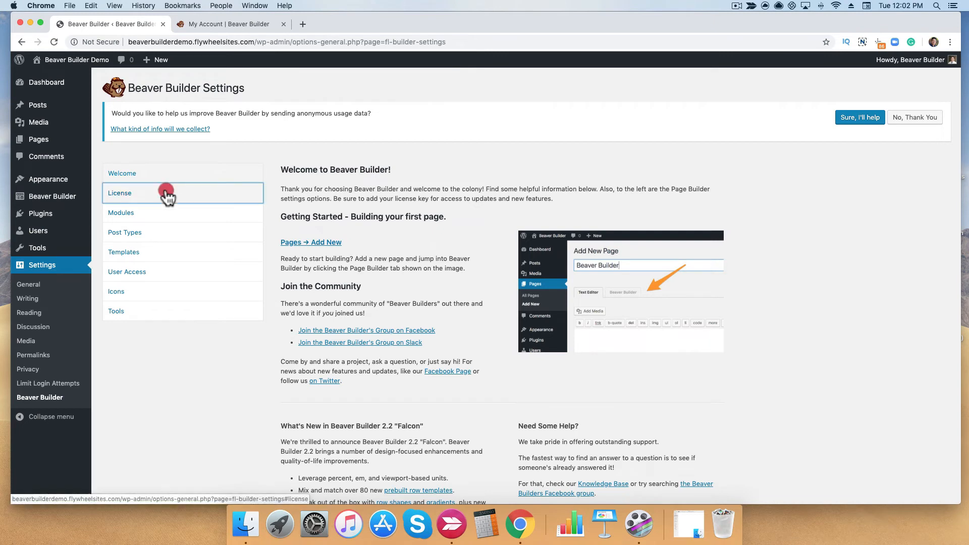
- In the License section, paste the license key into the license field
{"action": "left_click", "coordinate": [120, 192]}
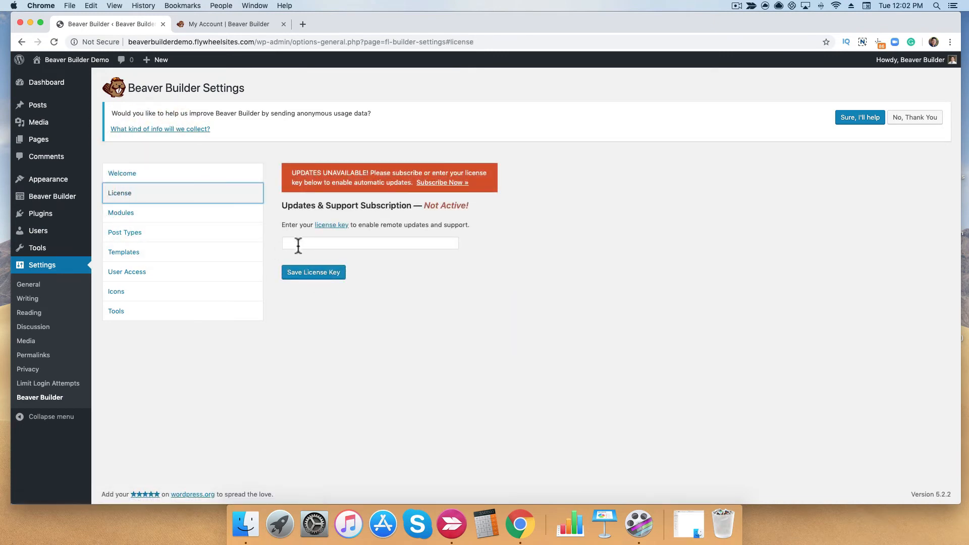
{"action": "right_click", "coordinate": [369, 242]}
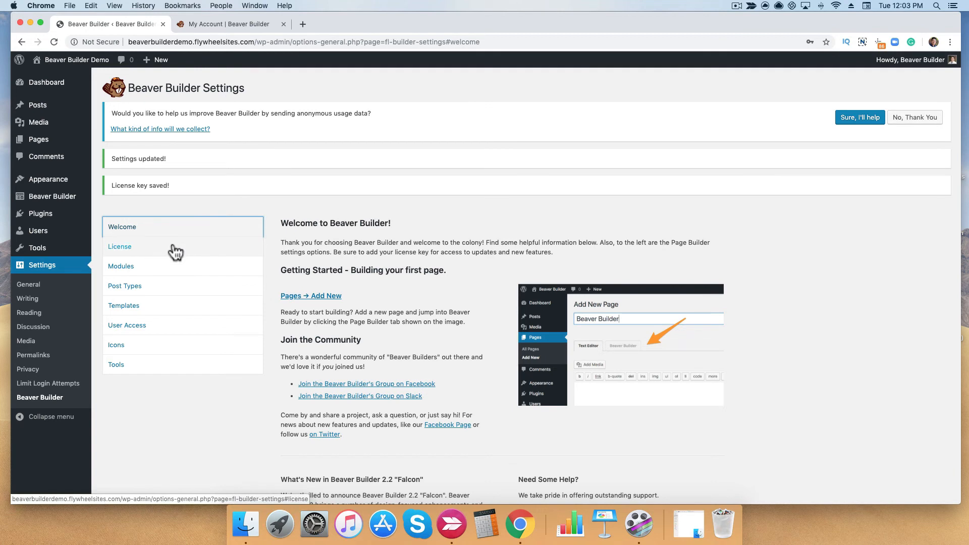
{"action": "left_click", "coordinate": [119, 247]}
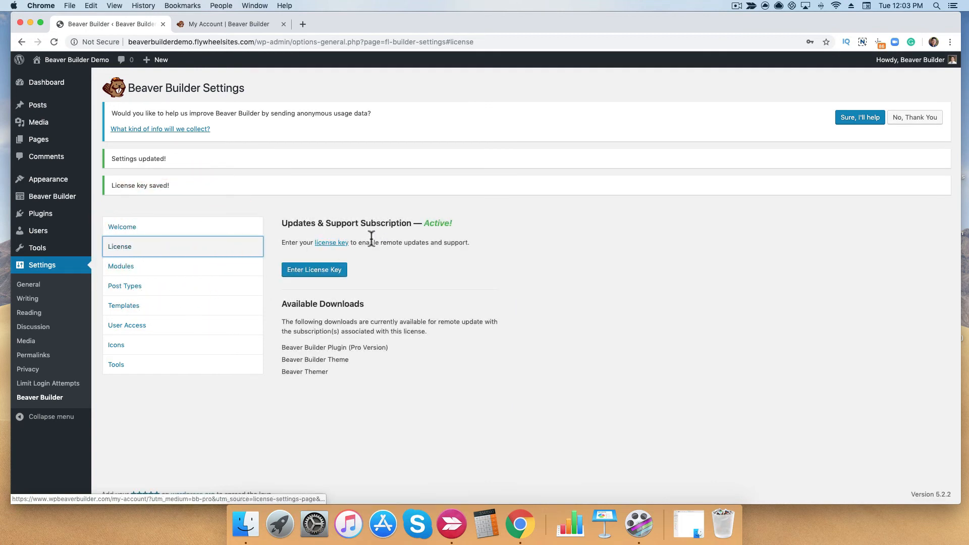
{"action": "mouse_move", "coordinate": [415, 224]}
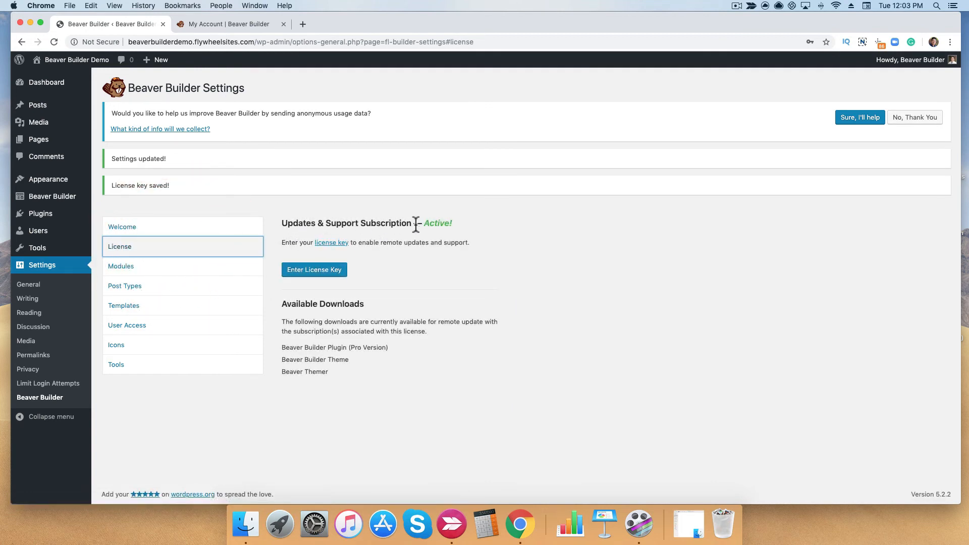
{"action": "left_click", "coordinate": [122, 226]}
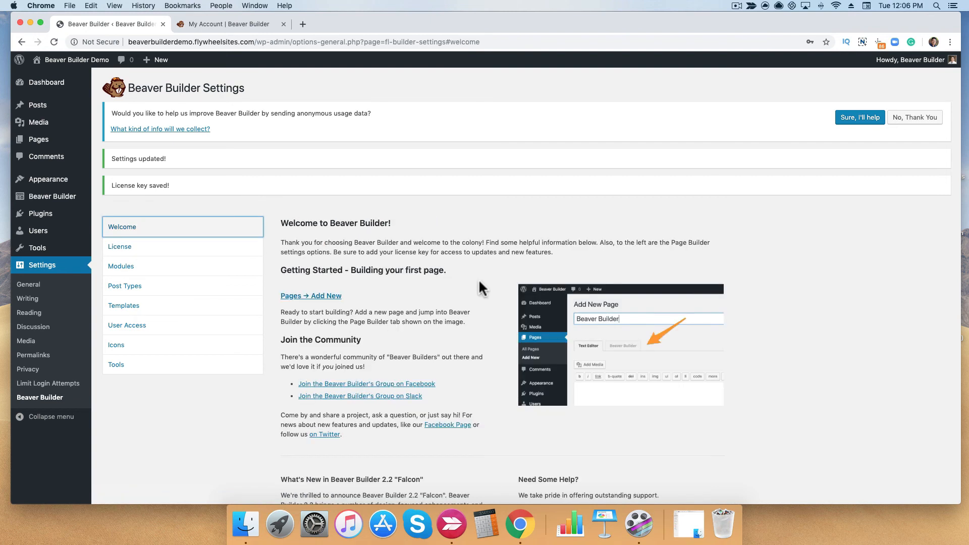